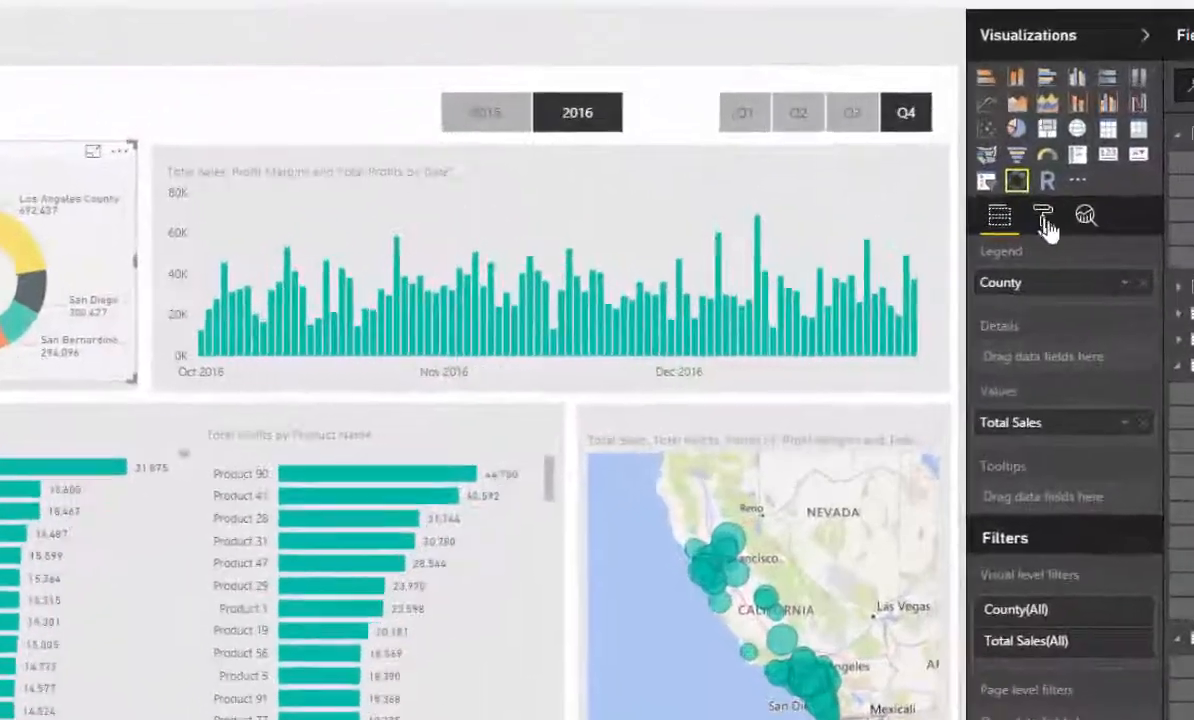
Inspect the donut chart's Data colors and the Los Angeles County colour picker, then close it
click(1044, 216)
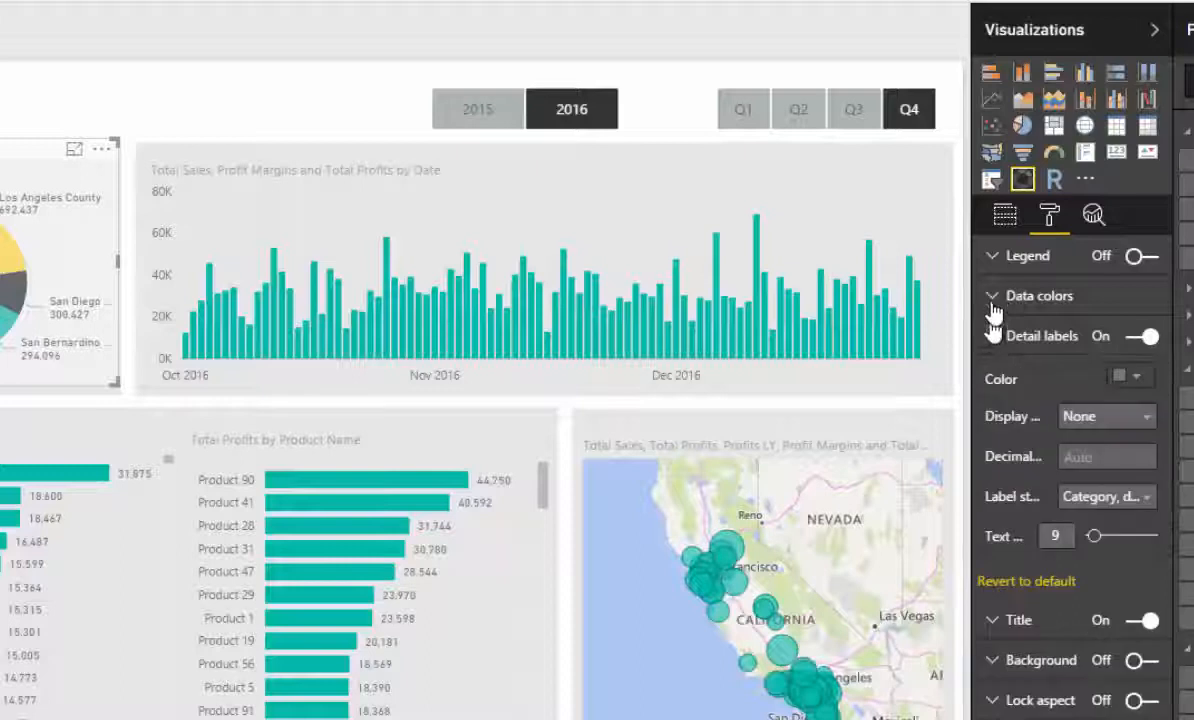
click(992, 296)
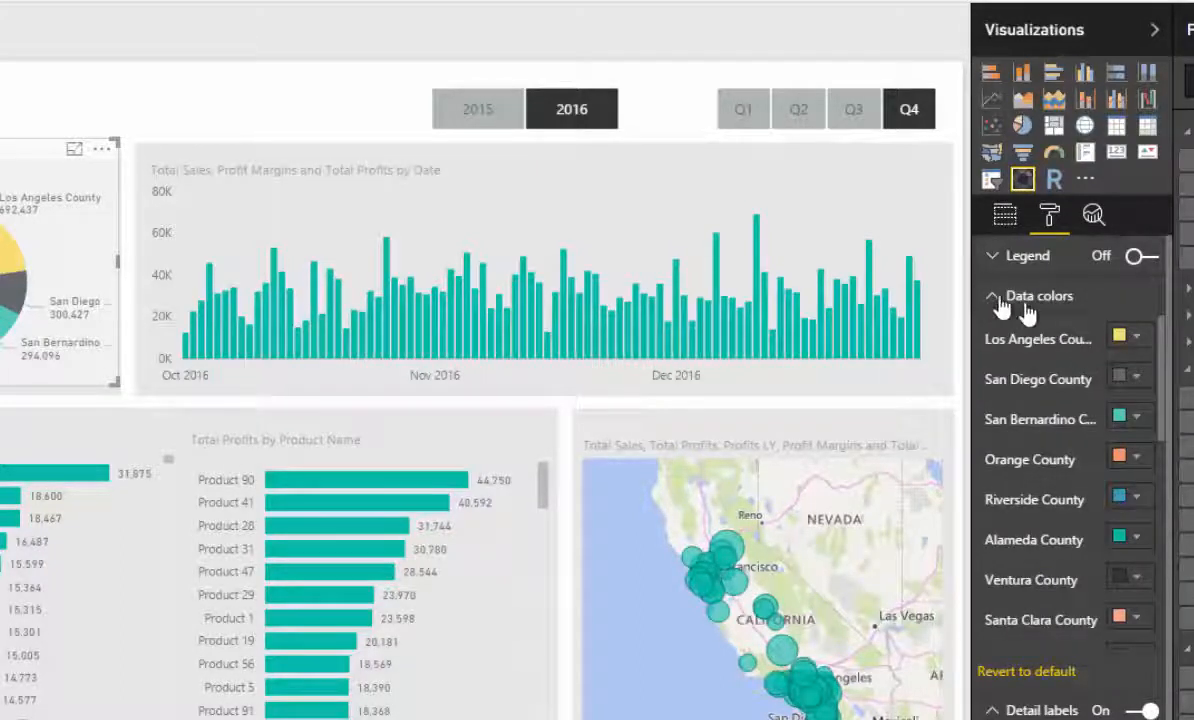
click(1120, 340)
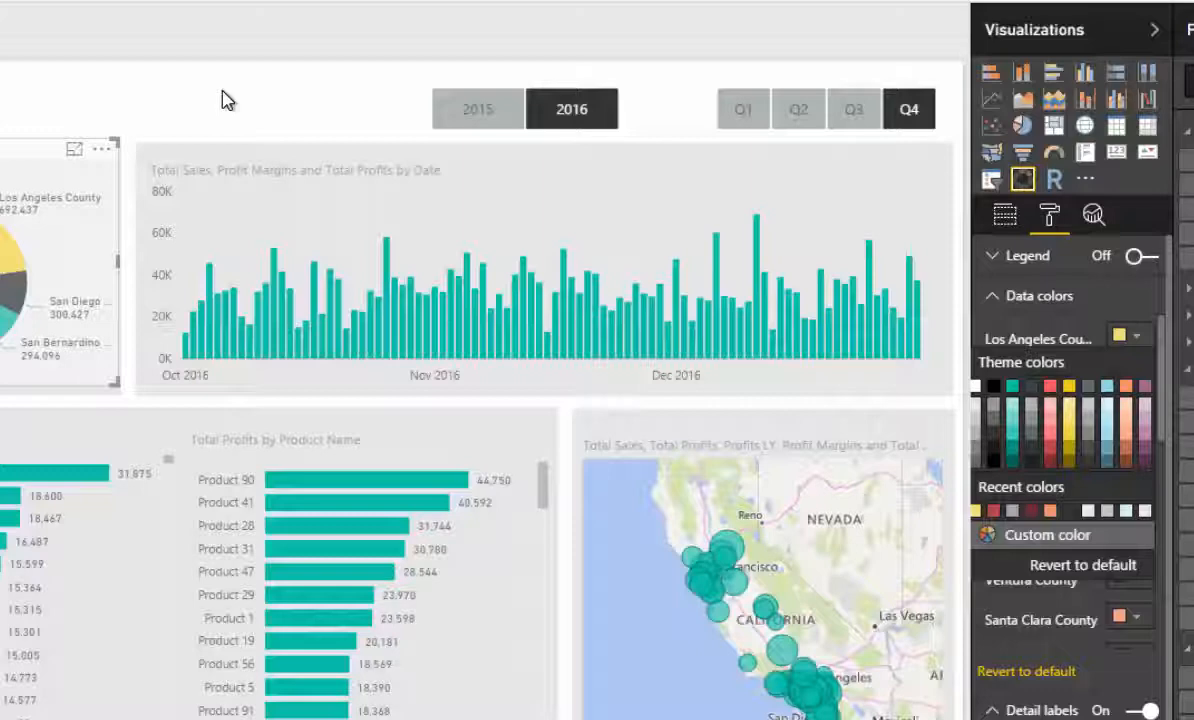
click(1004, 216)
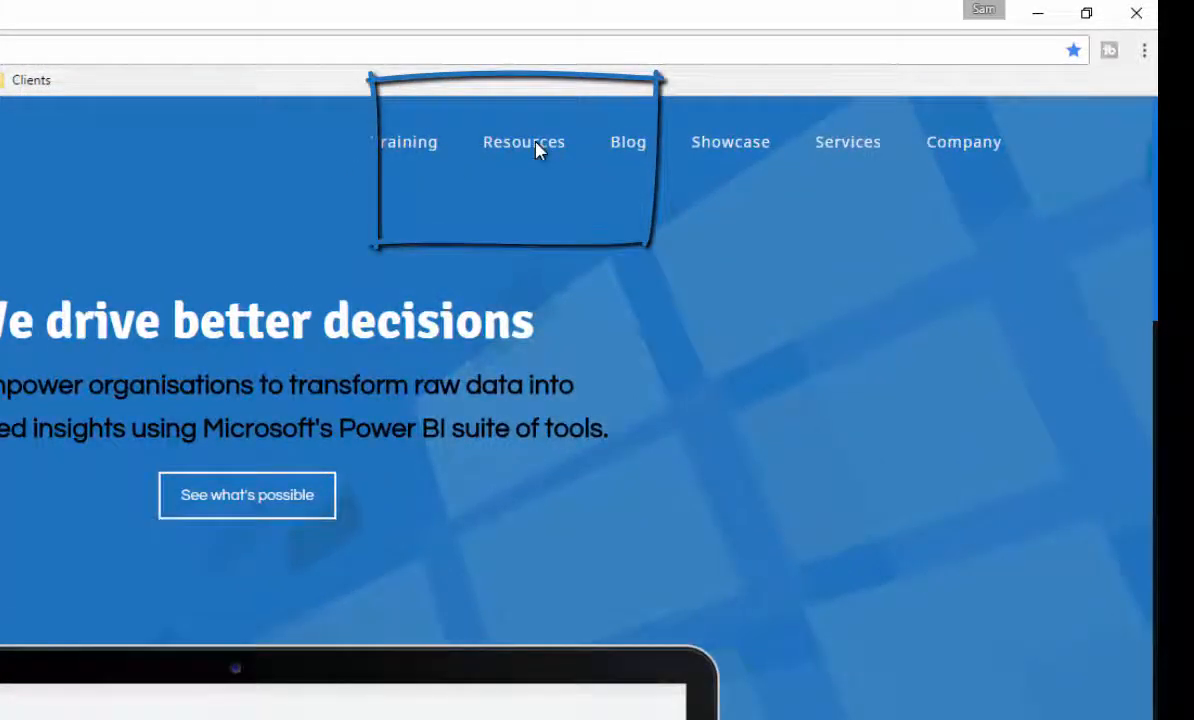
Show the Power BI aids on the Resources page, down to the Colour Theme Creator download
click(524, 142)
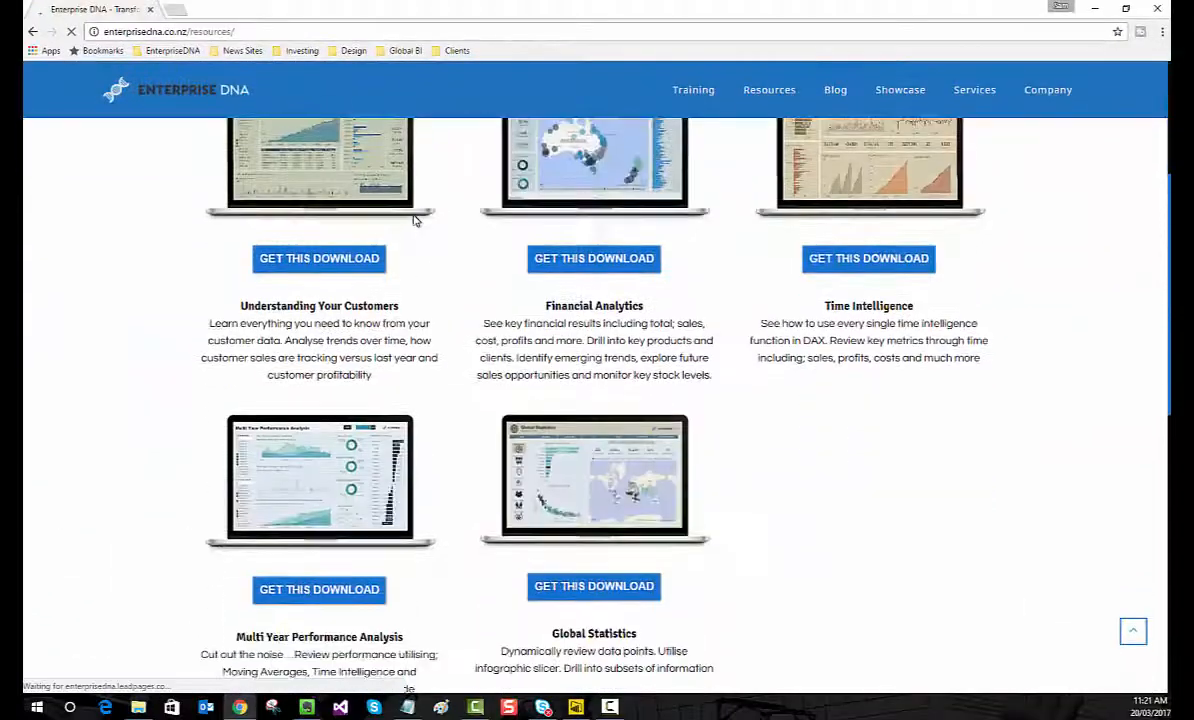
scroll(down, 3)
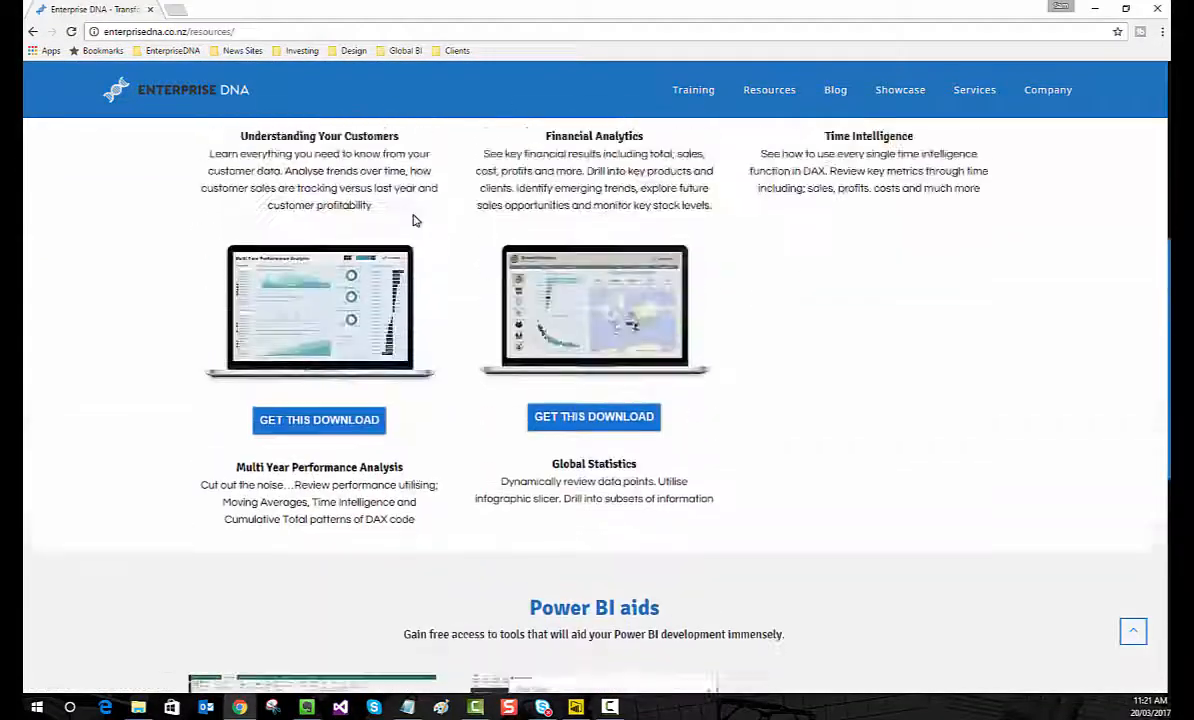
scroll(down, 3)
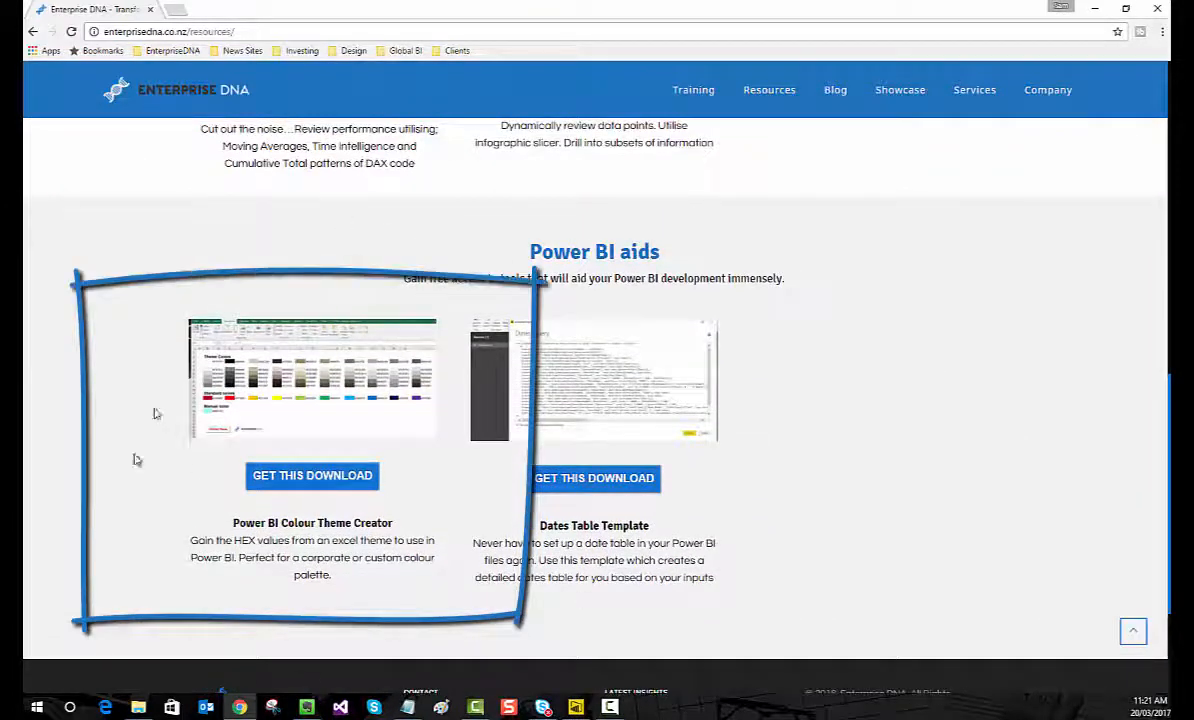
mouse_move(292, 500)
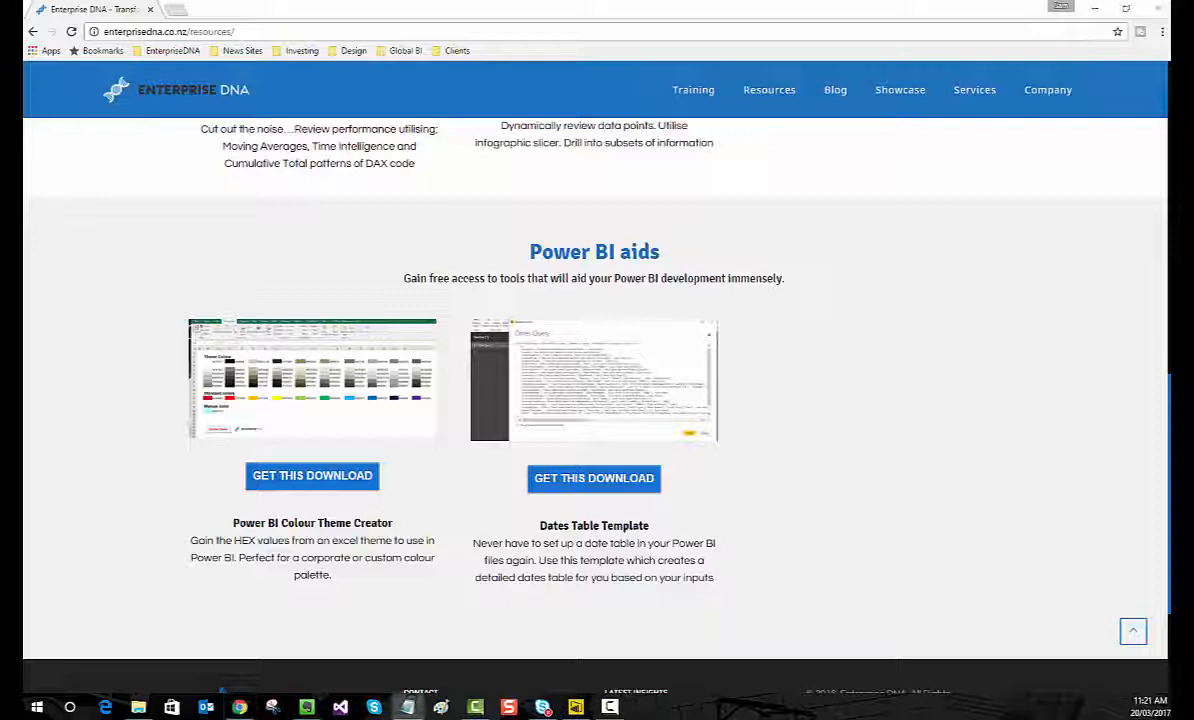
mouse_move(212, 304)
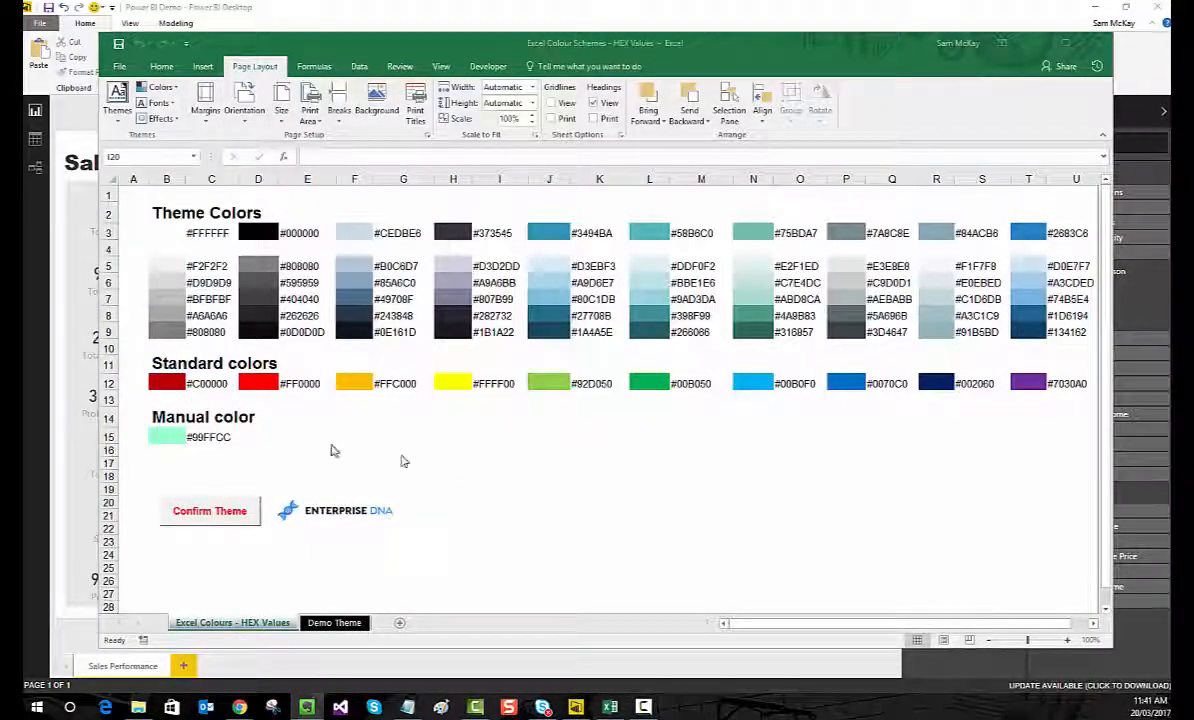
mouse_move(170, 190)
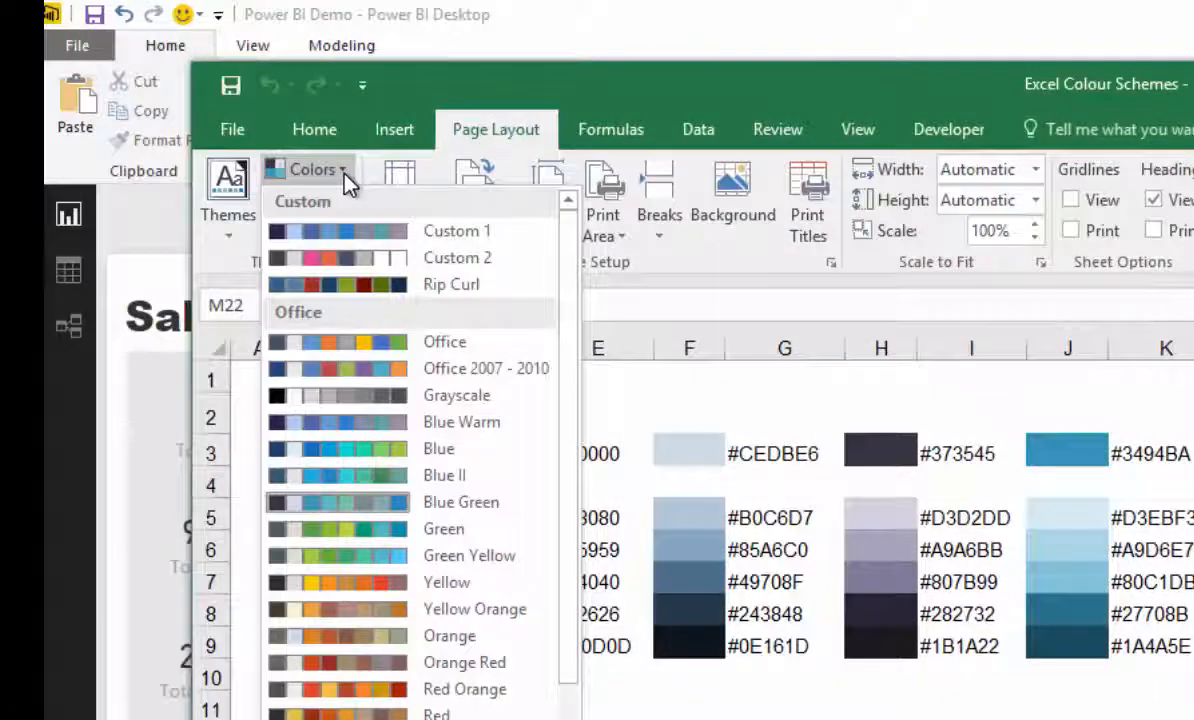
mouse_move(410, 180)
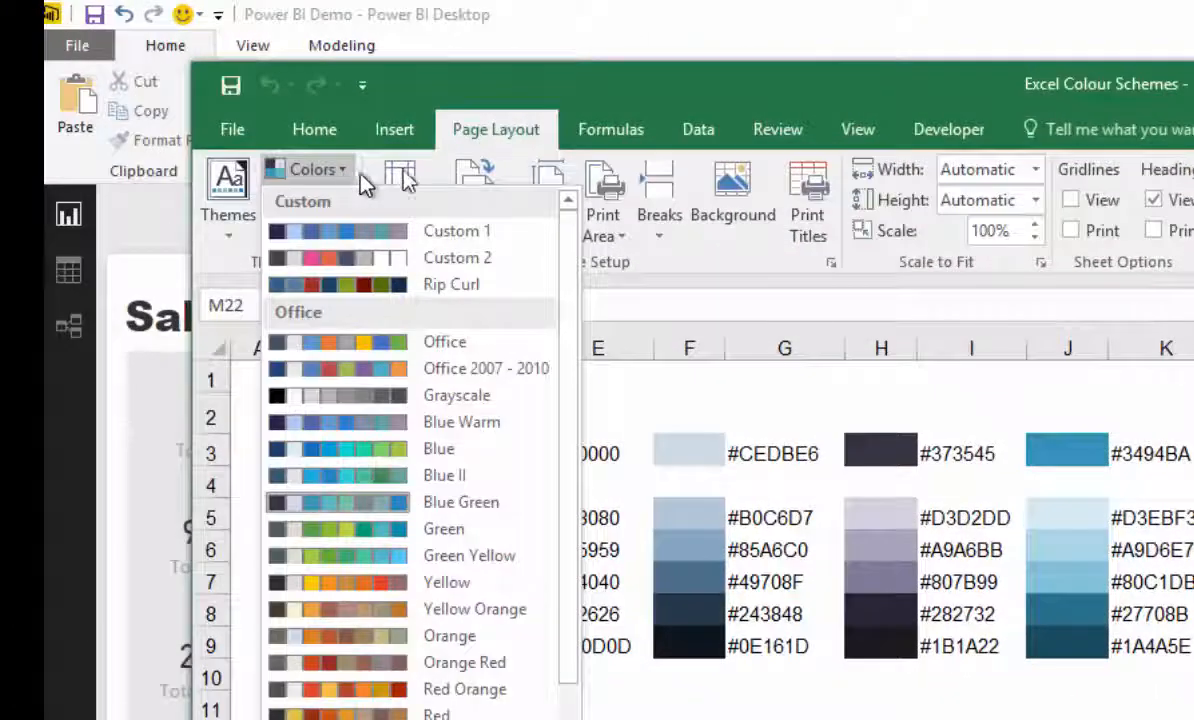
mouse_move(544, 104)
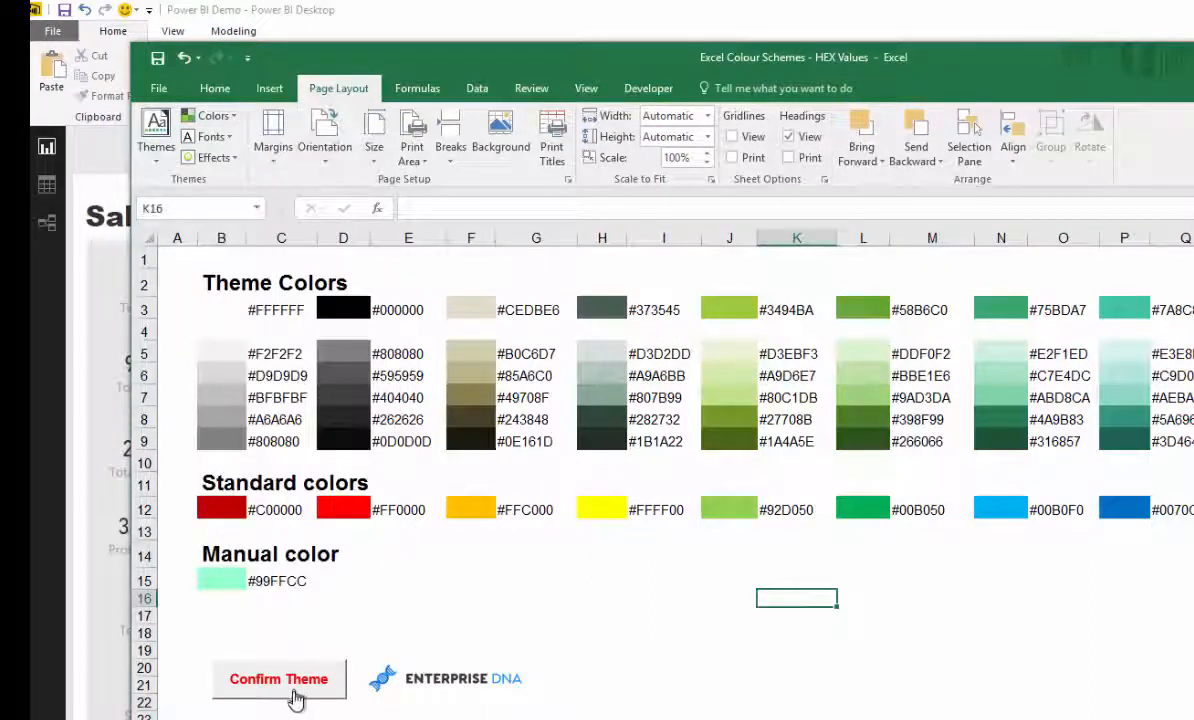
Confirm the theme into a new 'Free Training Demo' sheet of HEX values and dismiss the completion message
click(278, 680)
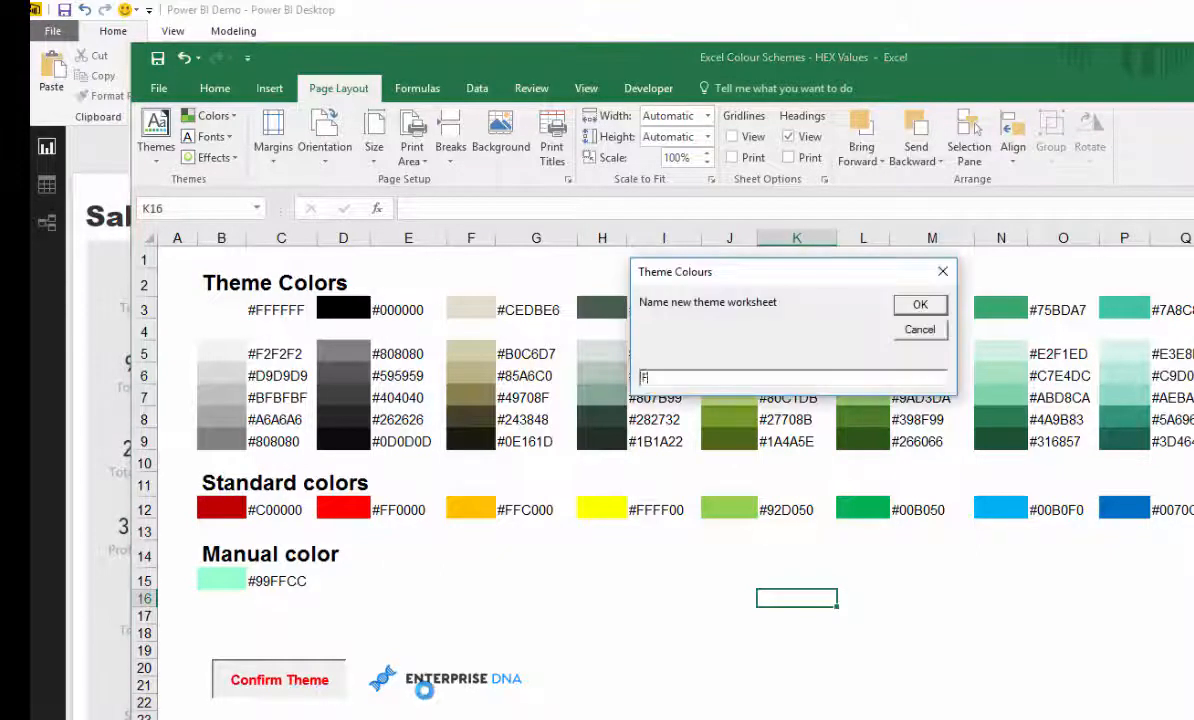
text(Free Training Demo)
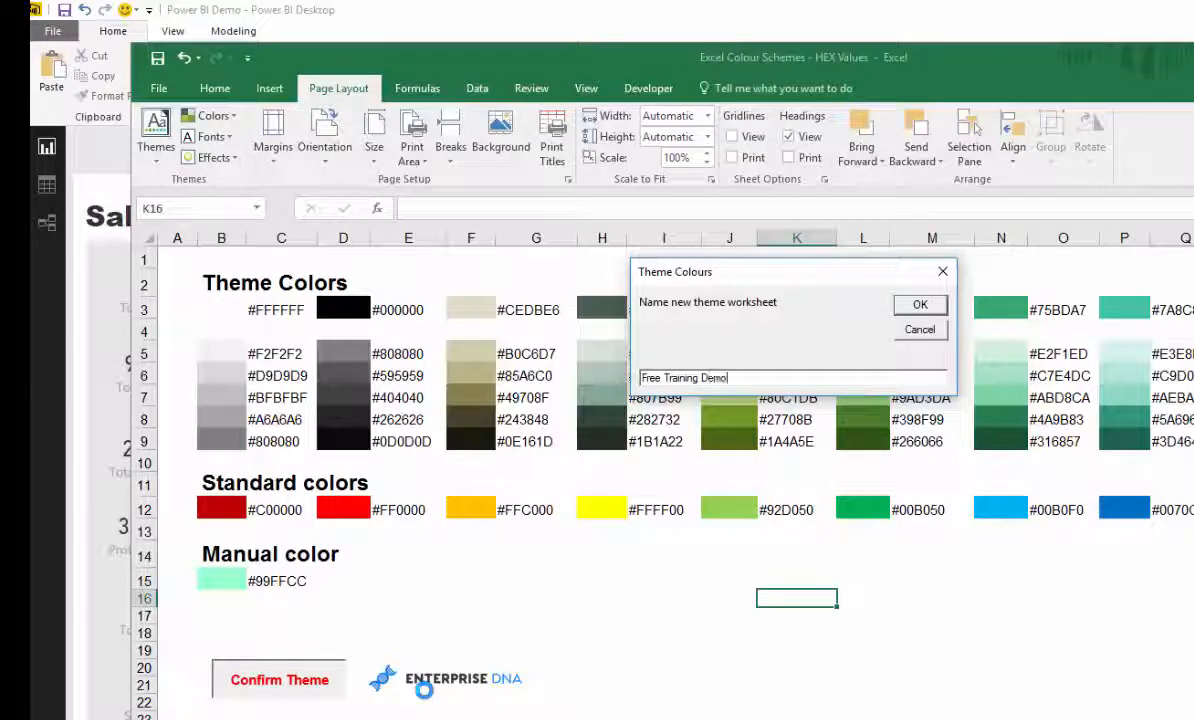
click(920, 304)
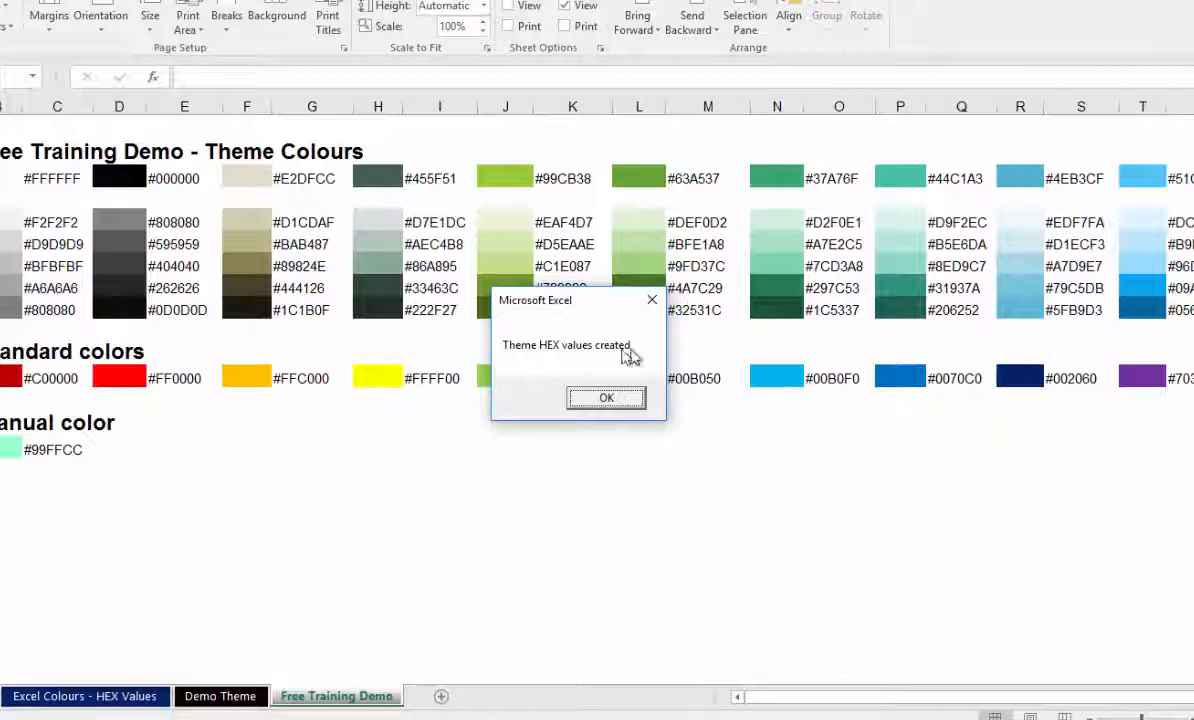
mouse_move(552, 320)
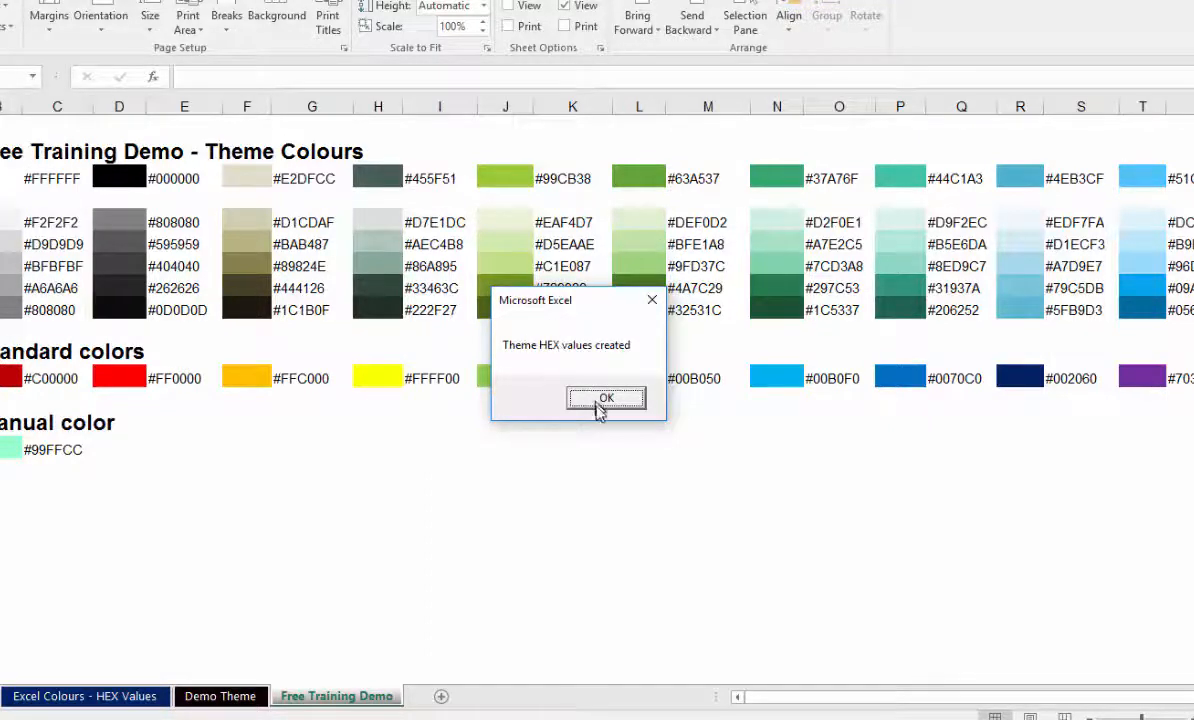
click(606, 398)
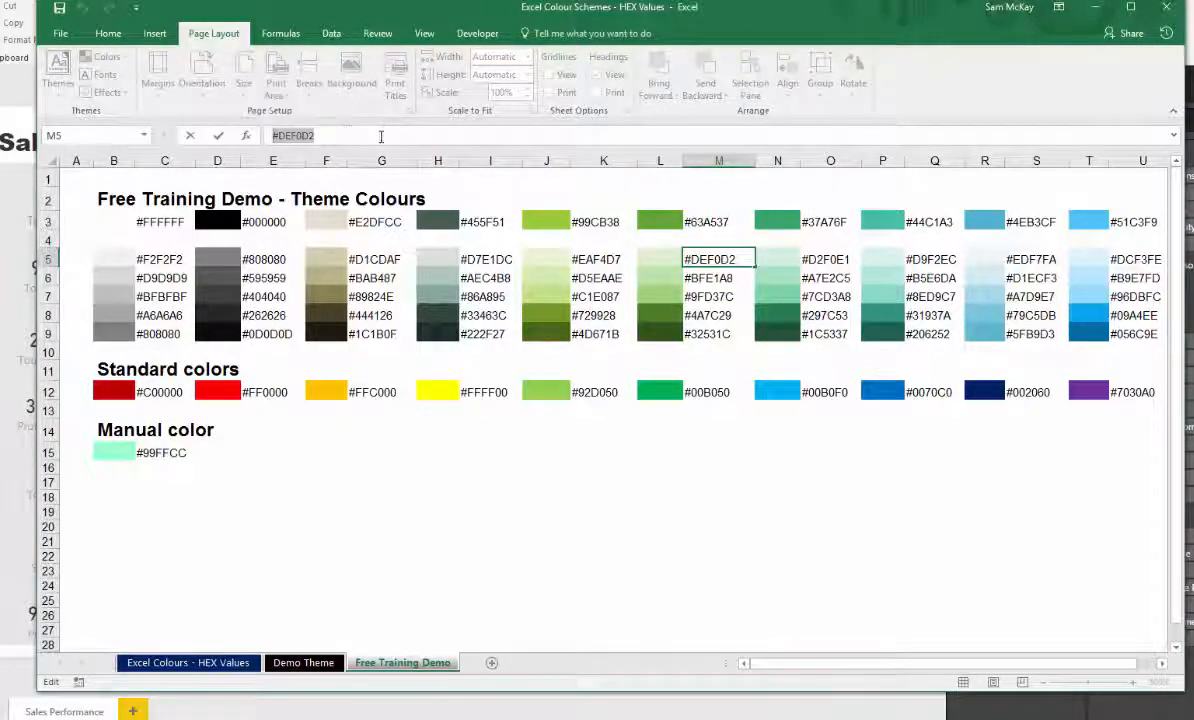
Select one of the green hex code cells on the Free Training Demo sheet
click(604, 260)
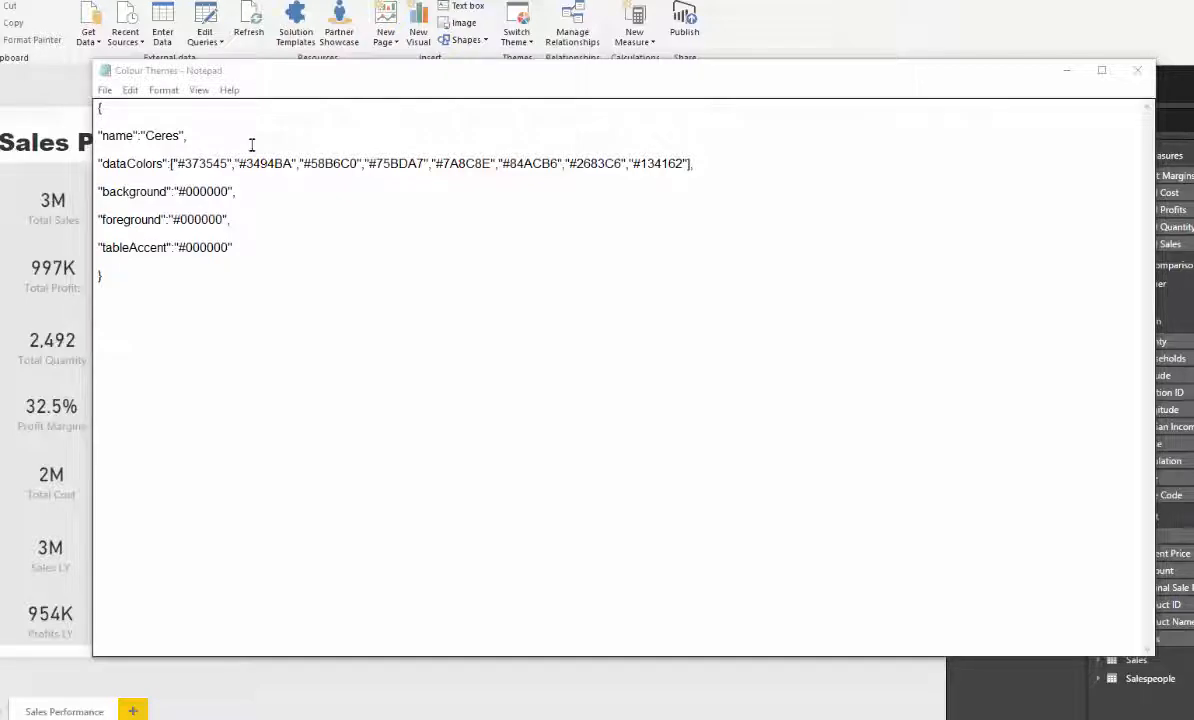
Replace the dataColors codes with E2DFCC, #455F51, 63A537 and further greens, then select all the theme text
text(E2DFCC)
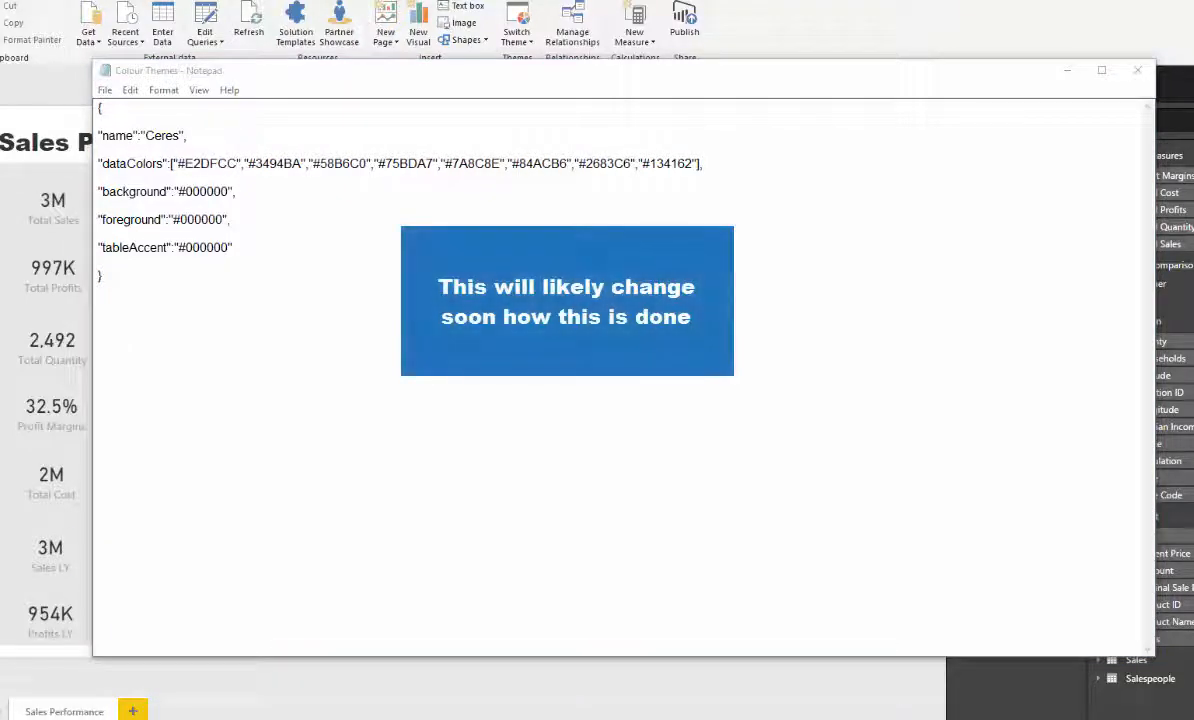
double_click(274, 164)
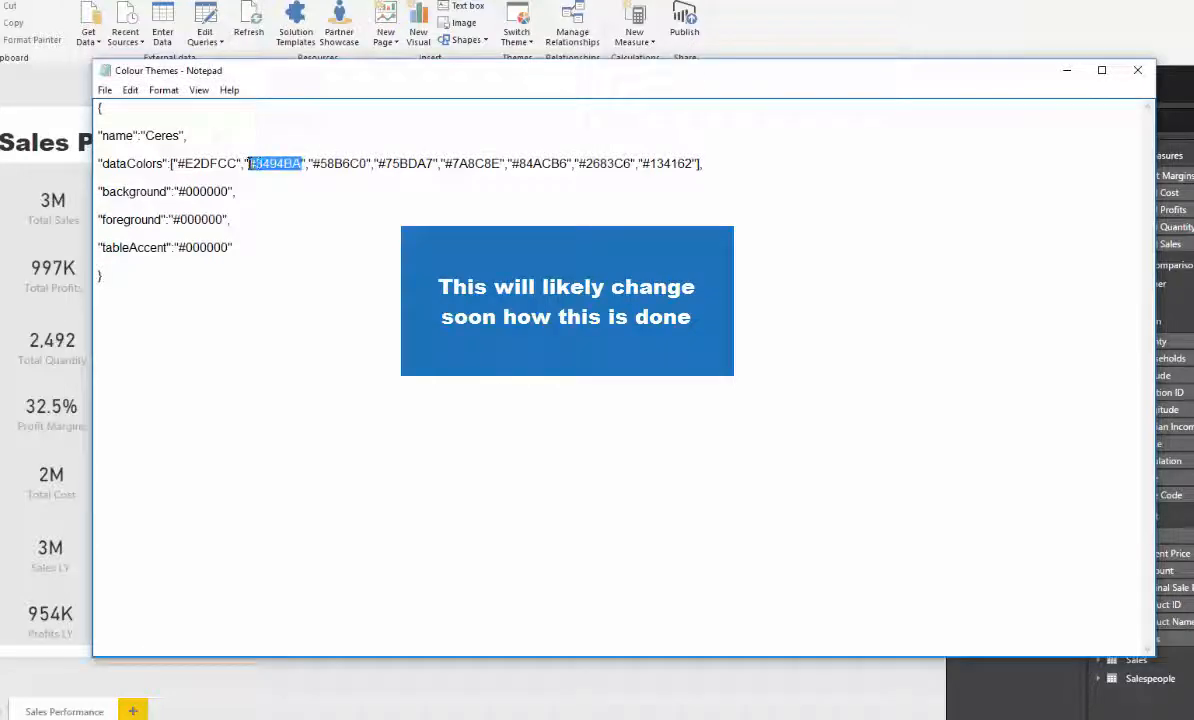
text(#455F51)
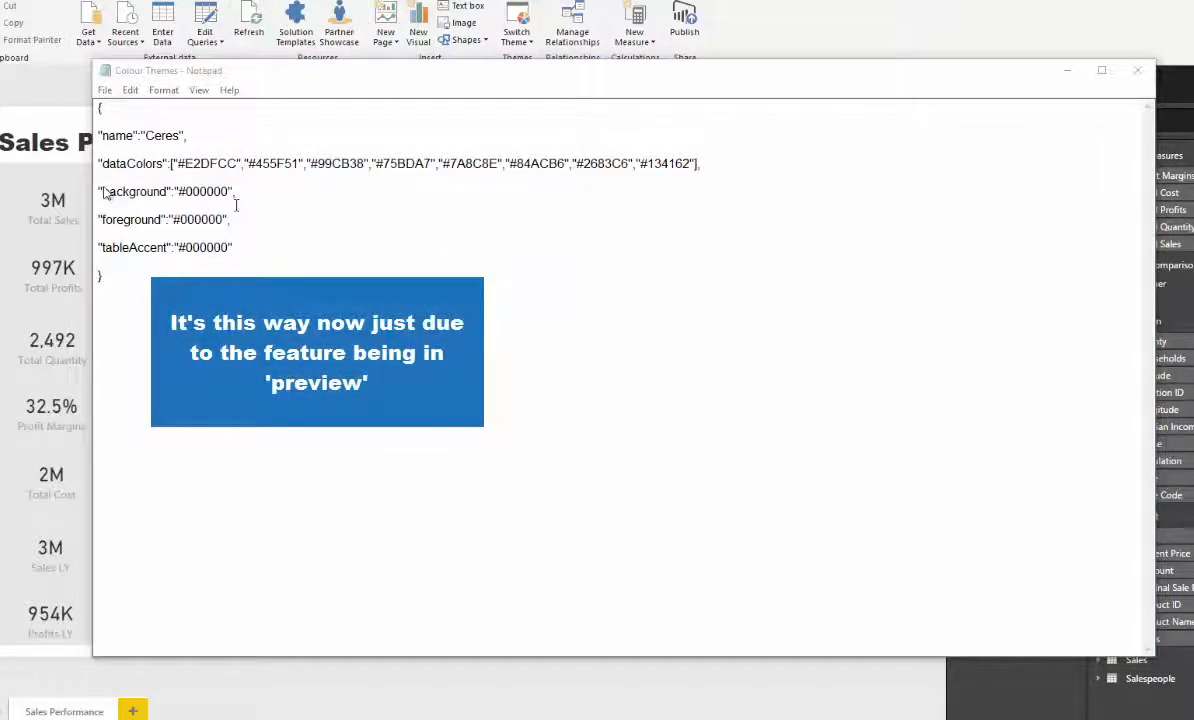
double_click(404, 164)
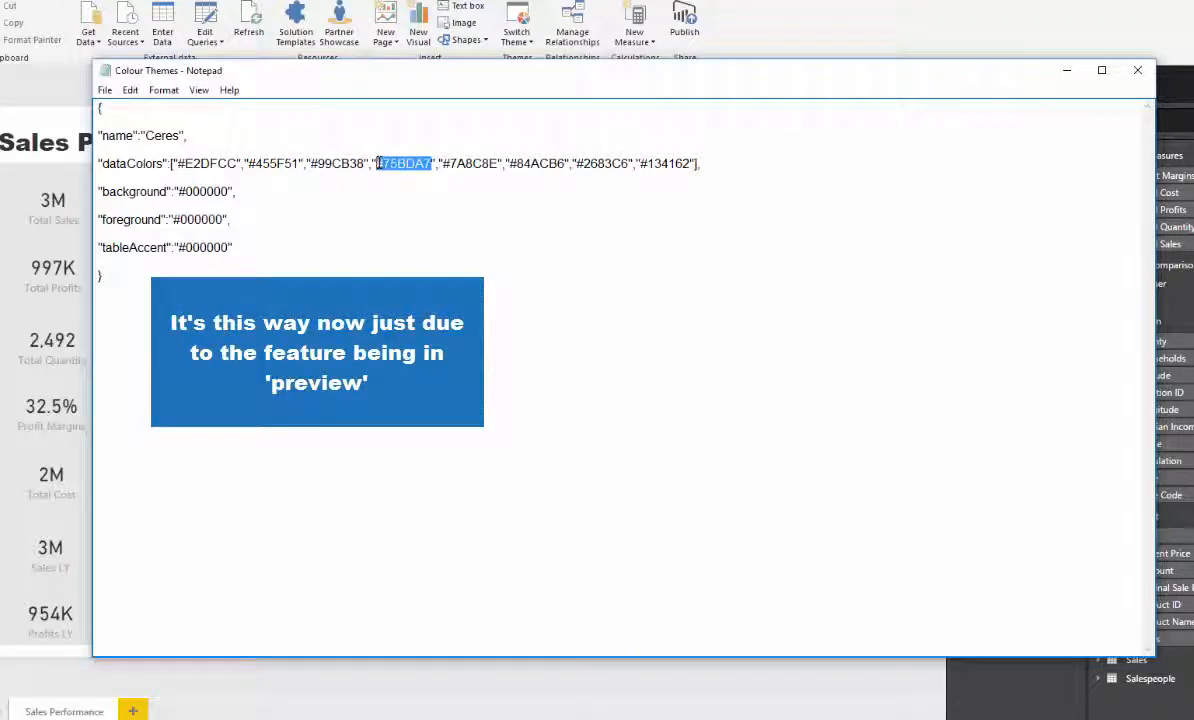
text(63A537)
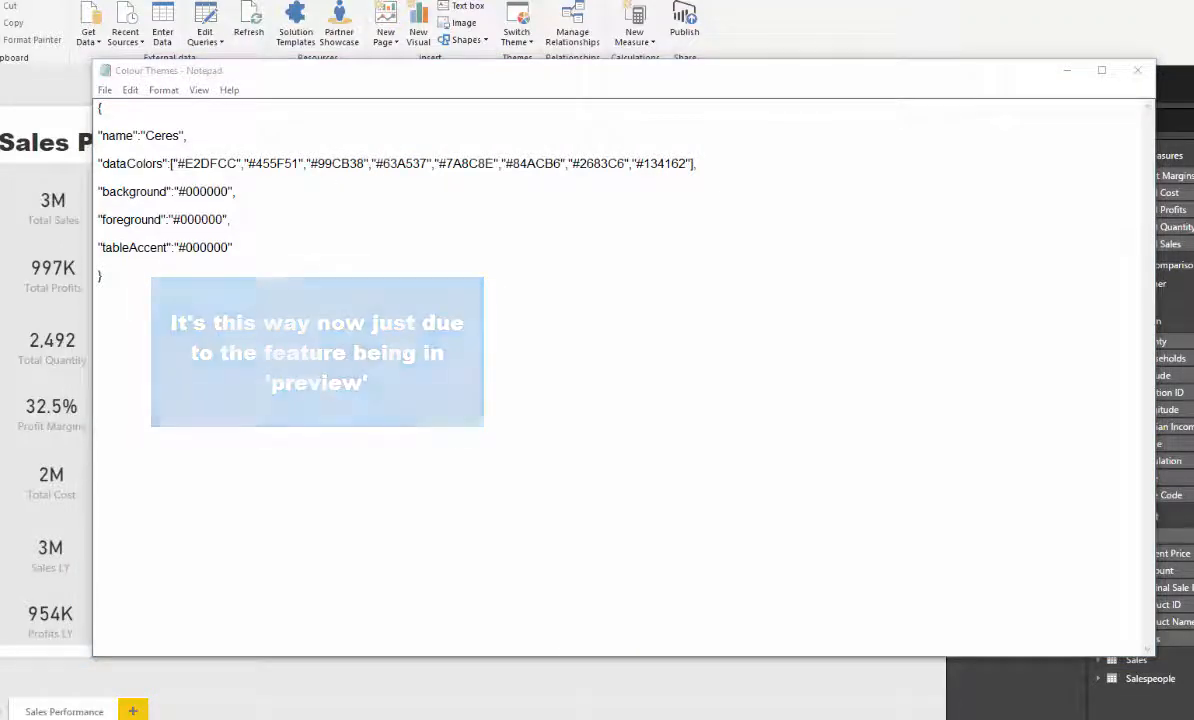
double_click(476, 164)
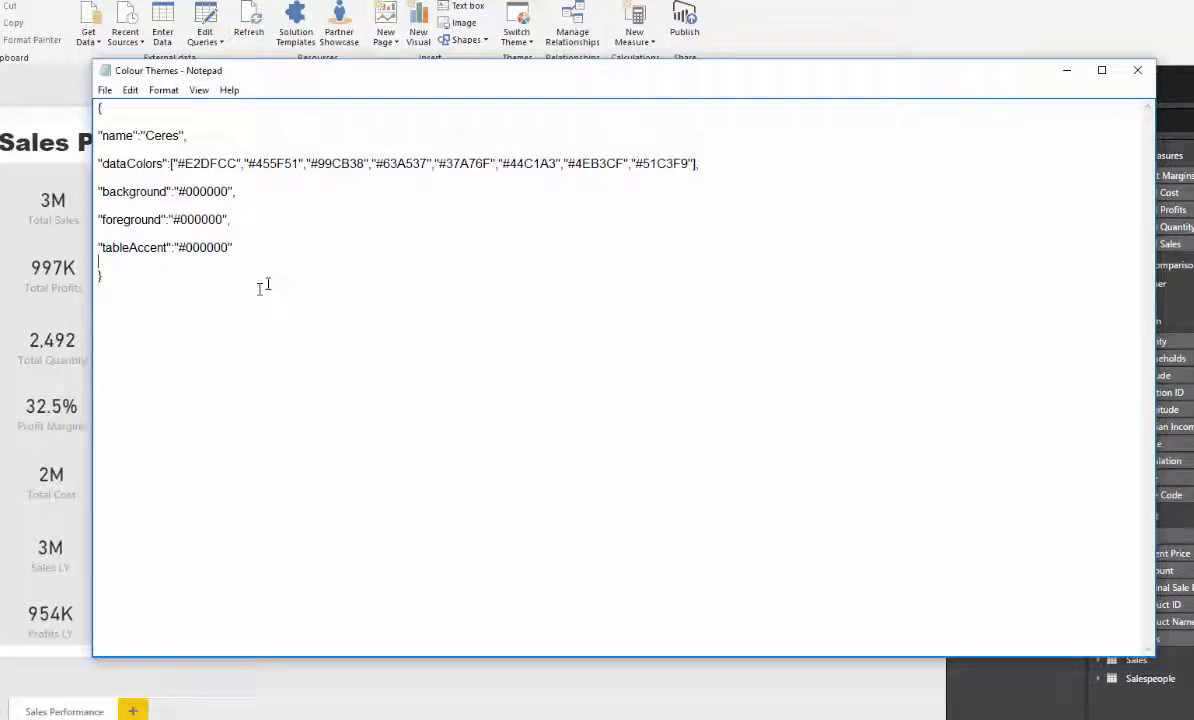
key(ctrl+a)
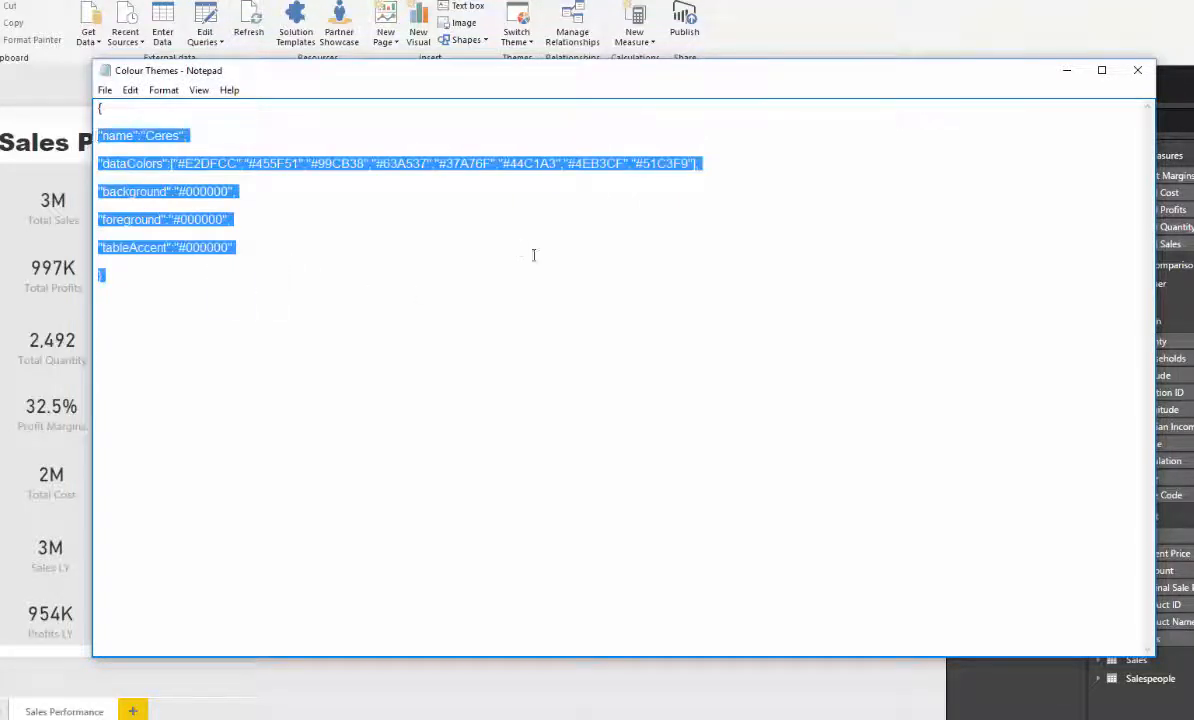
click(104, 90)
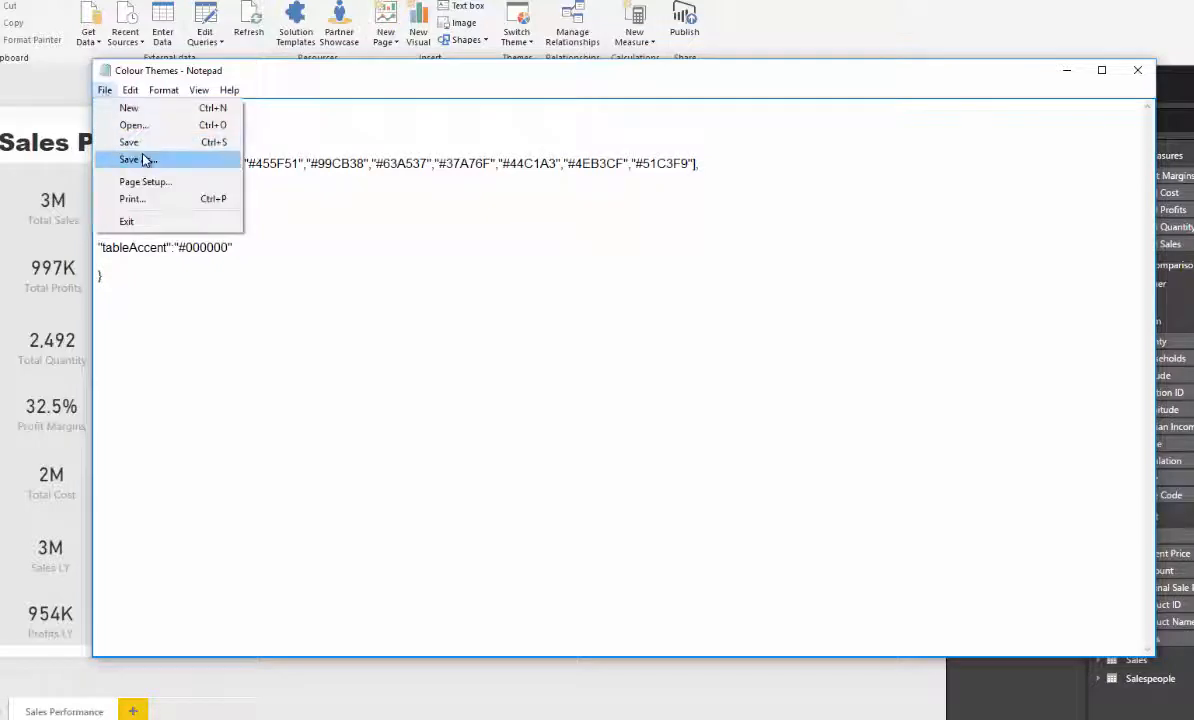
Save the edited theme as a new file named Colour Theme.json
click(128, 160)
text(Colour Theme.json)
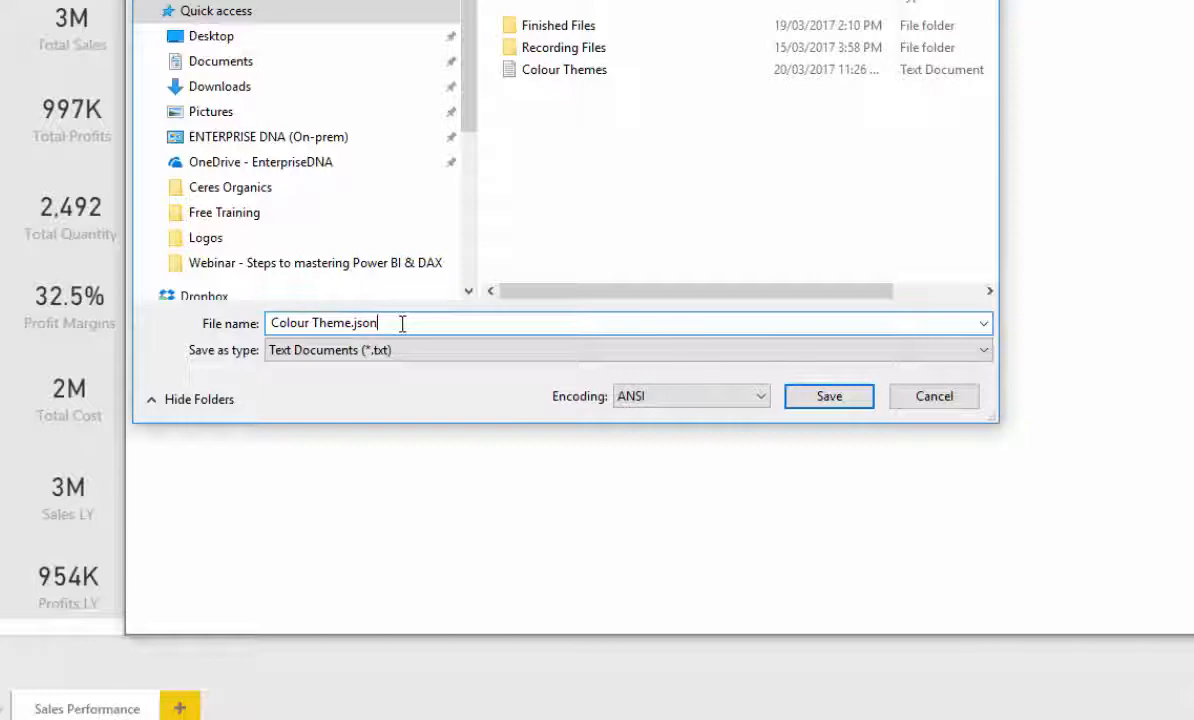
click(828, 396)
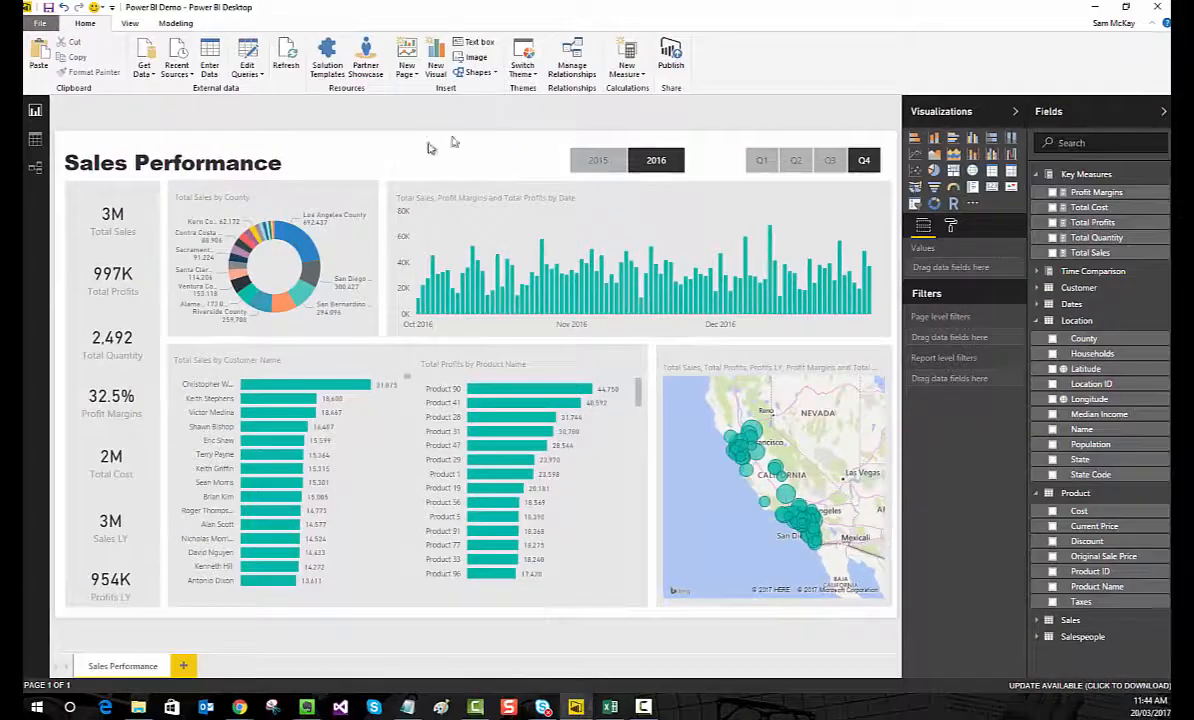
Import the Colour Theme JSON via Switch Theme and dismiss the success message
click(522, 58)
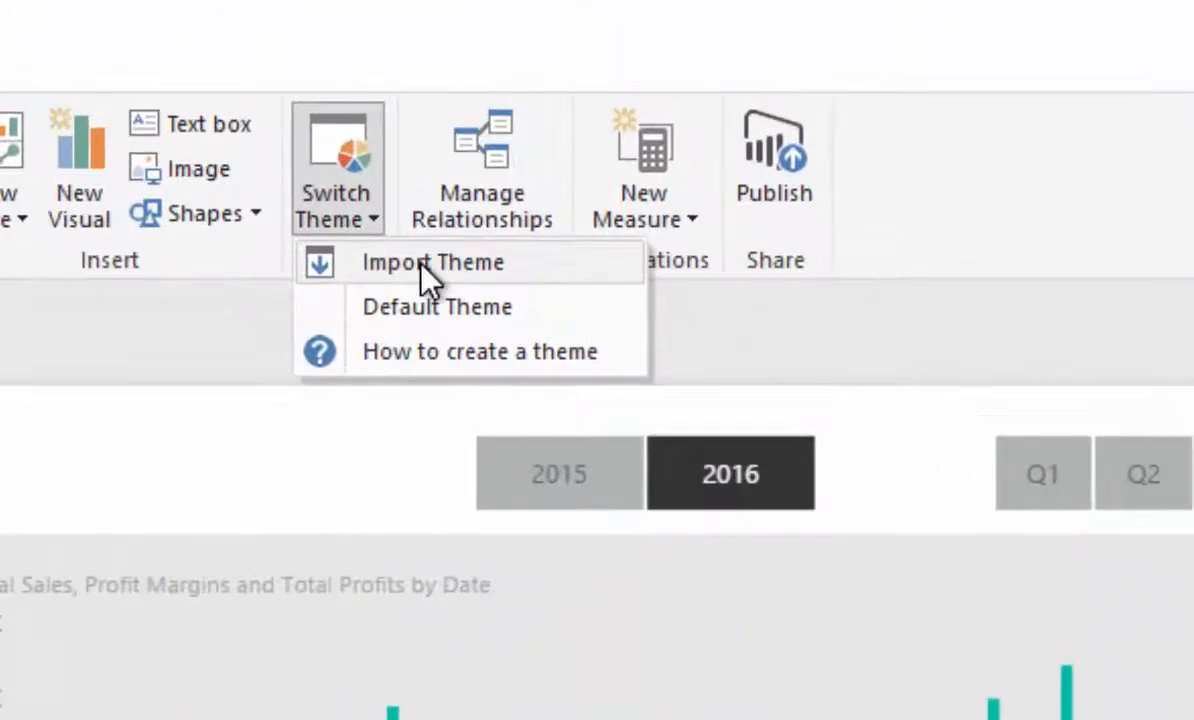
click(432, 260)
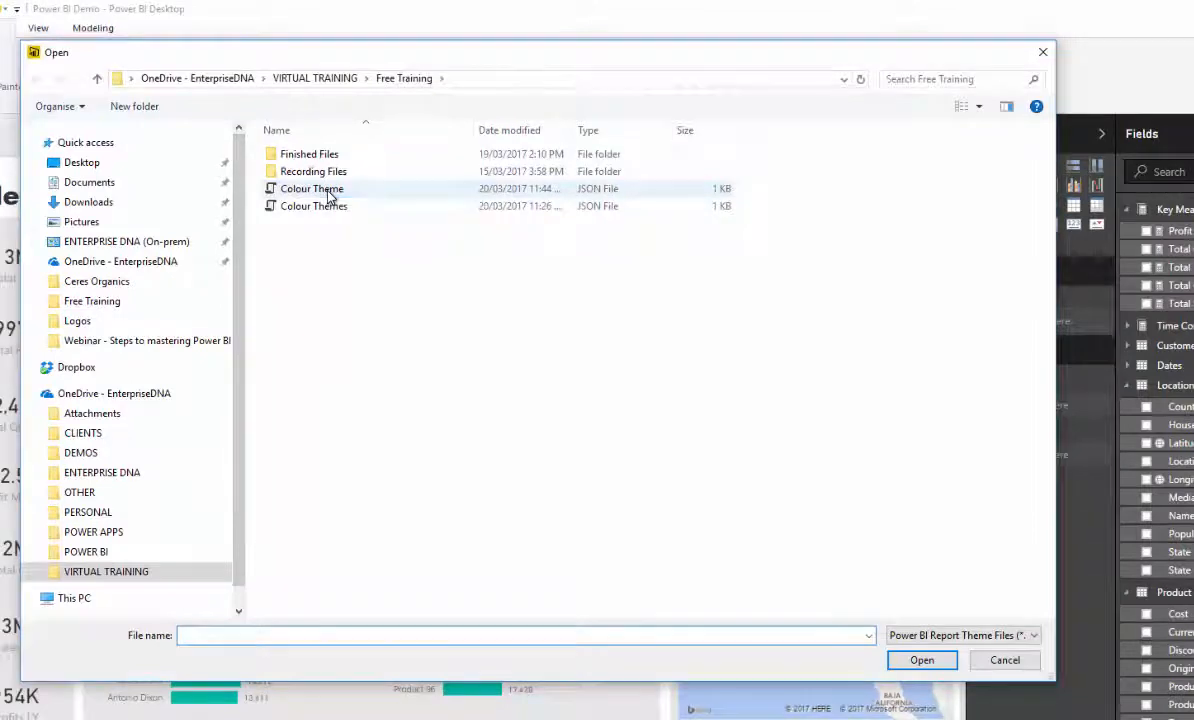
click(1004, 660)
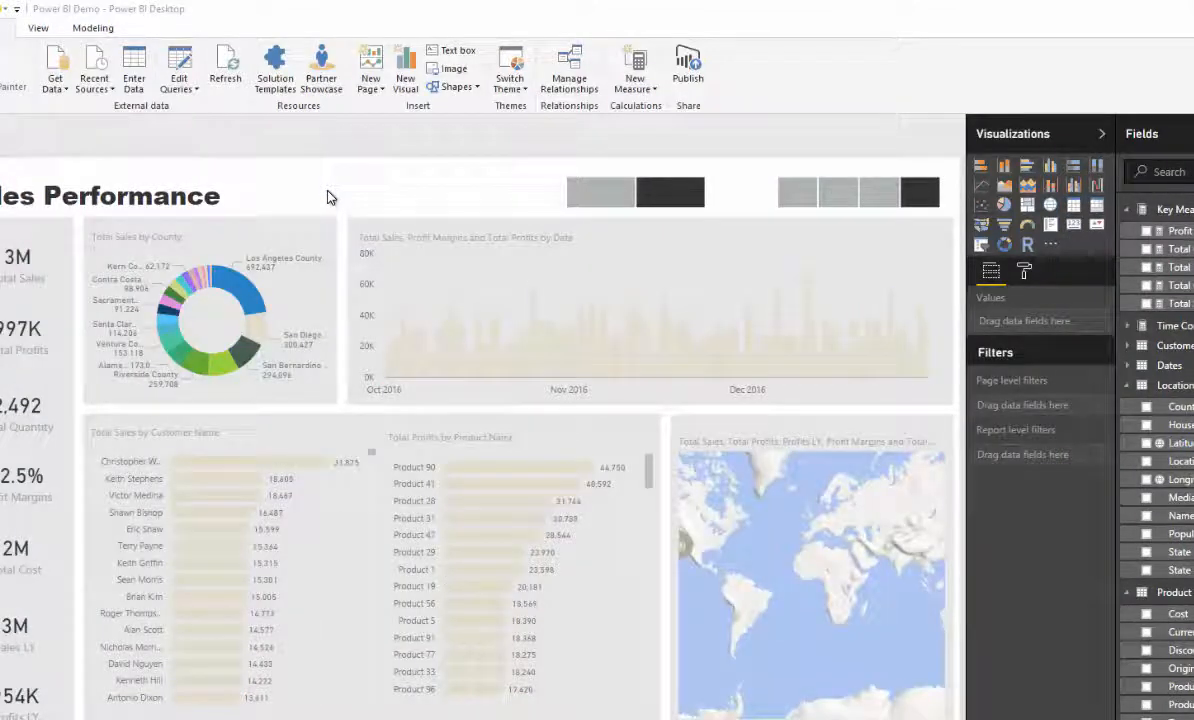
mouse_move(368, 188)
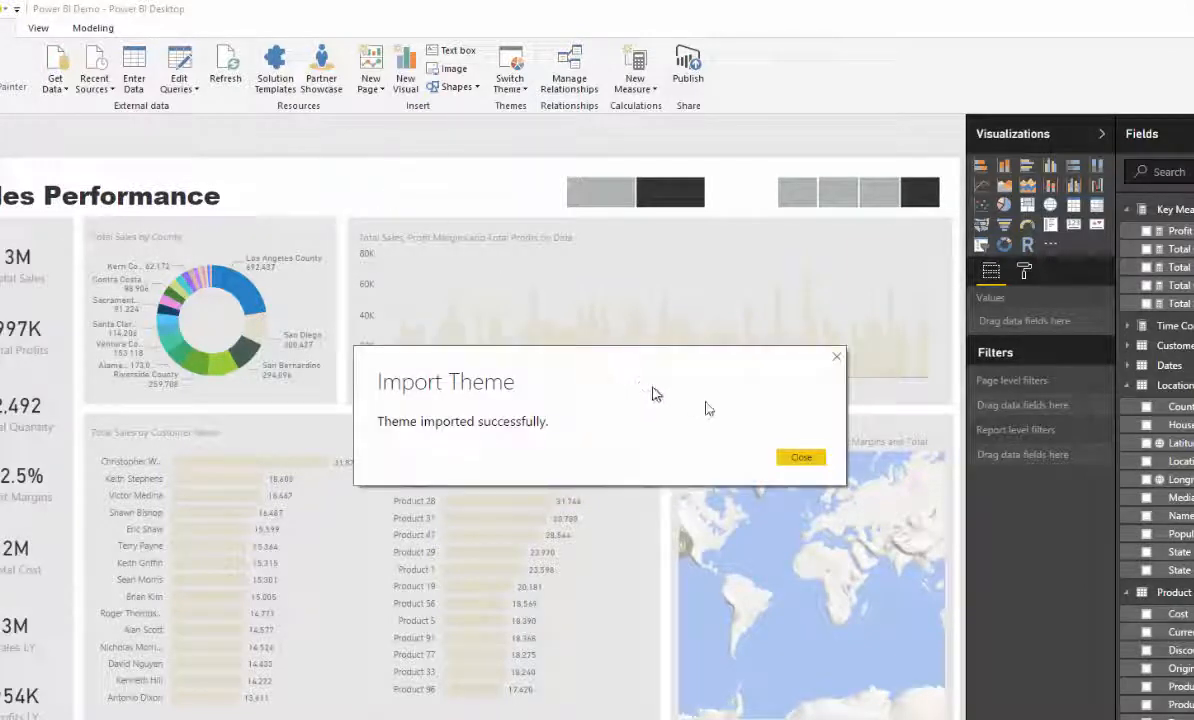
click(800, 456)
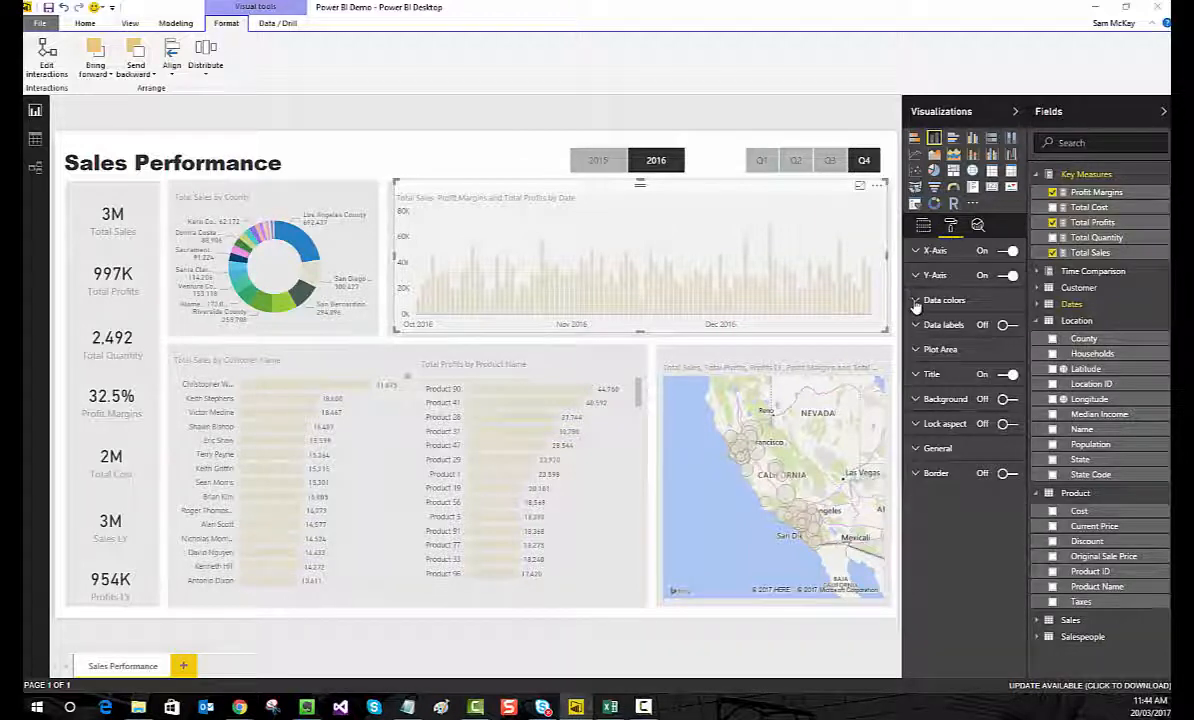
Adjust the KPI cards' data label colour, units and size, then collapse the Data label section
click(944, 300)
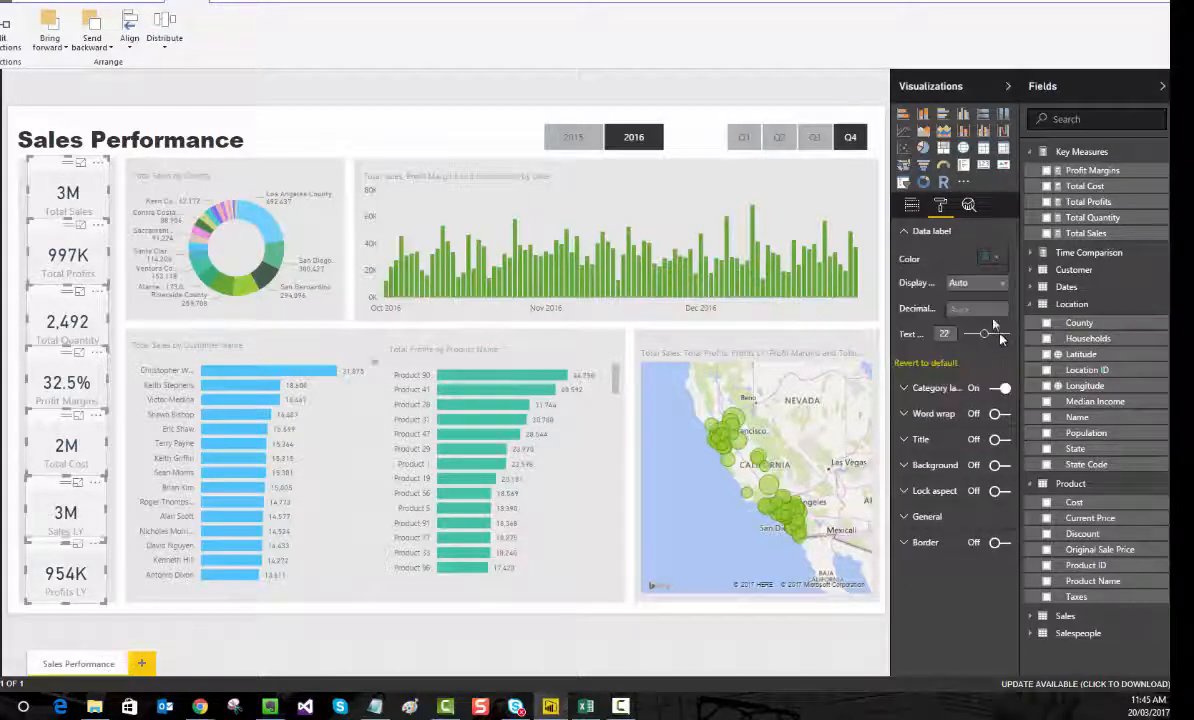
click(904, 232)
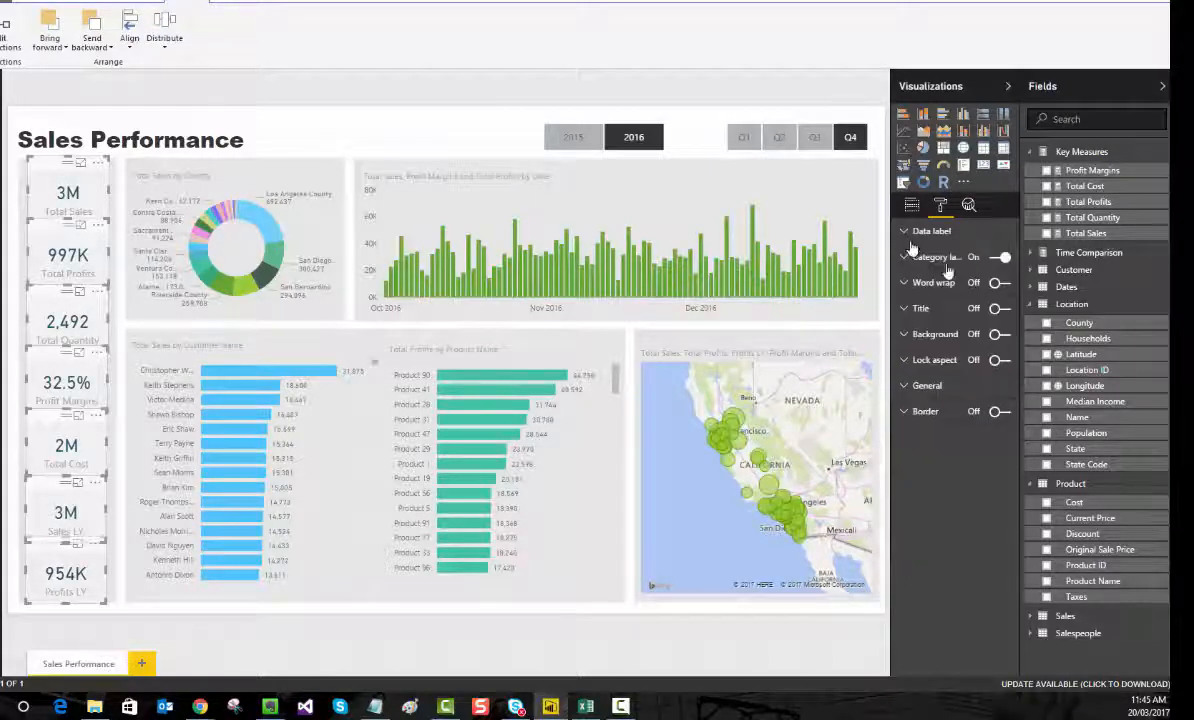
click(932, 232)
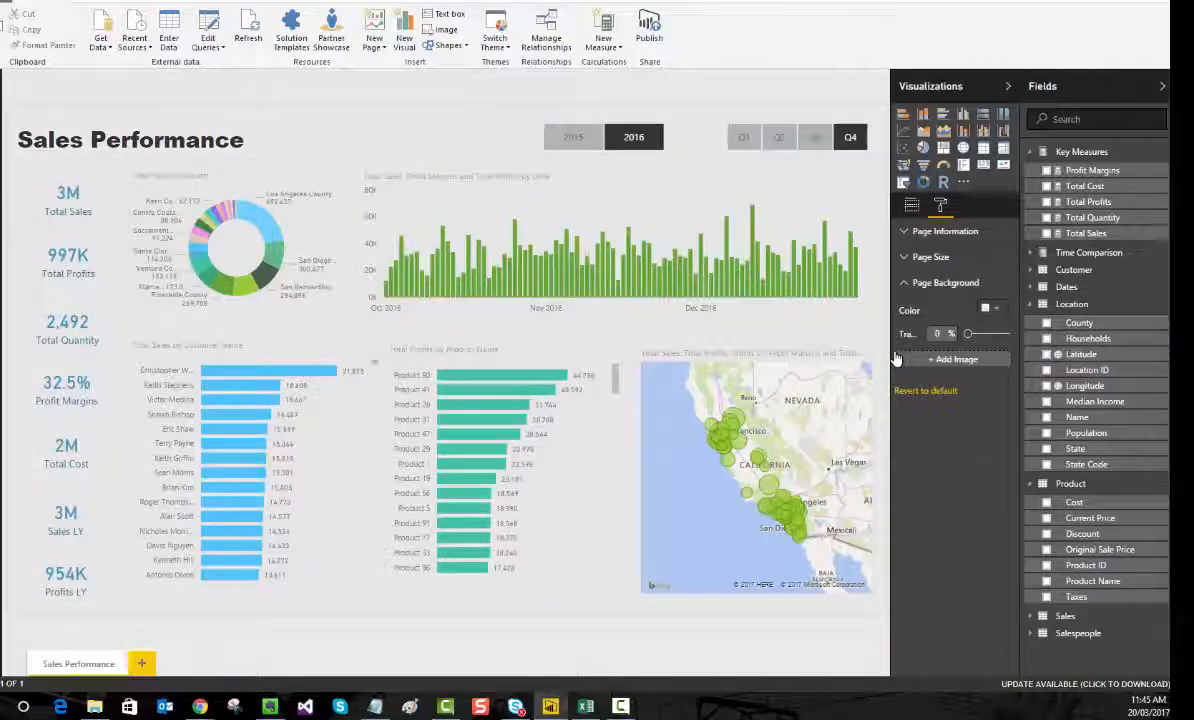
Set the page background colour and transparency in Page Background
click(986, 310)
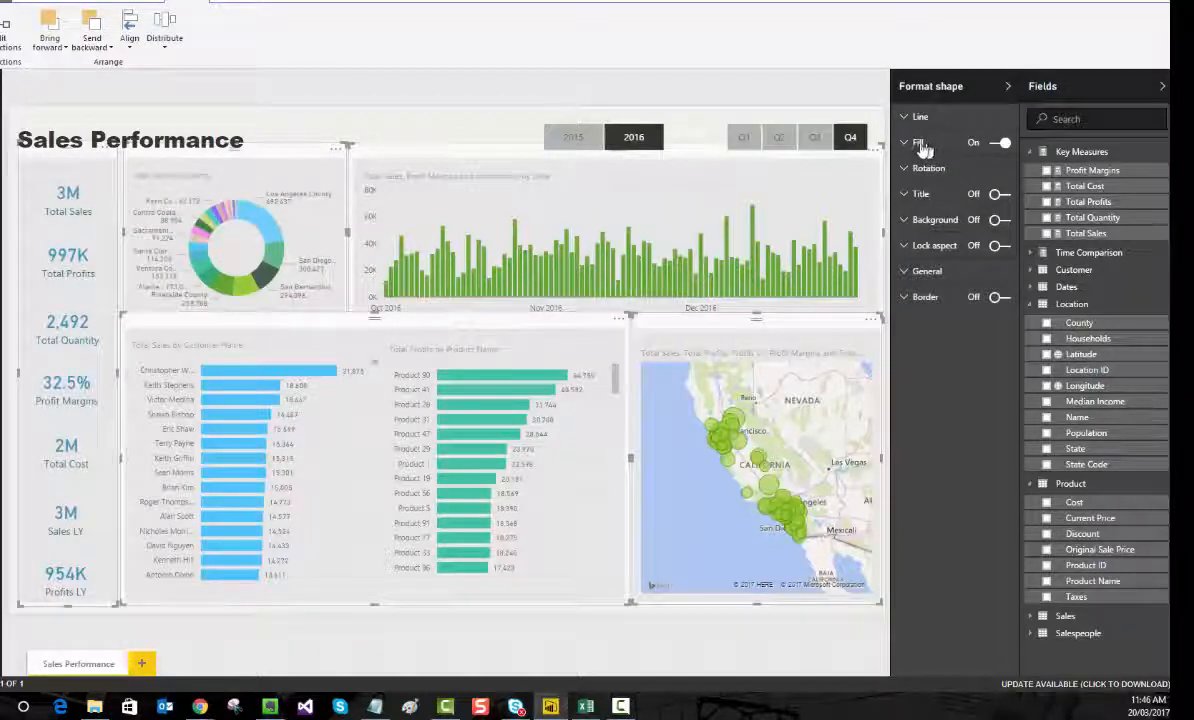
Turn Fill on for the rectangle boxes with a light translucent colour, then select the customer bar chart
click(904, 142)
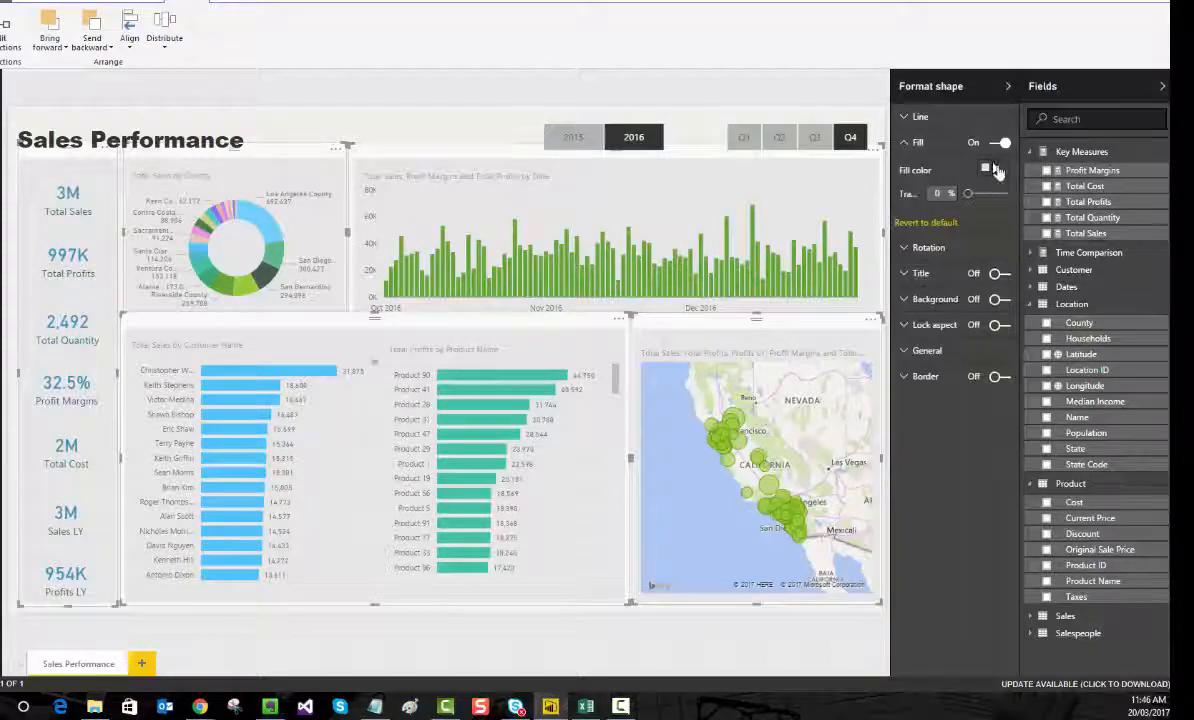
click(984, 168)
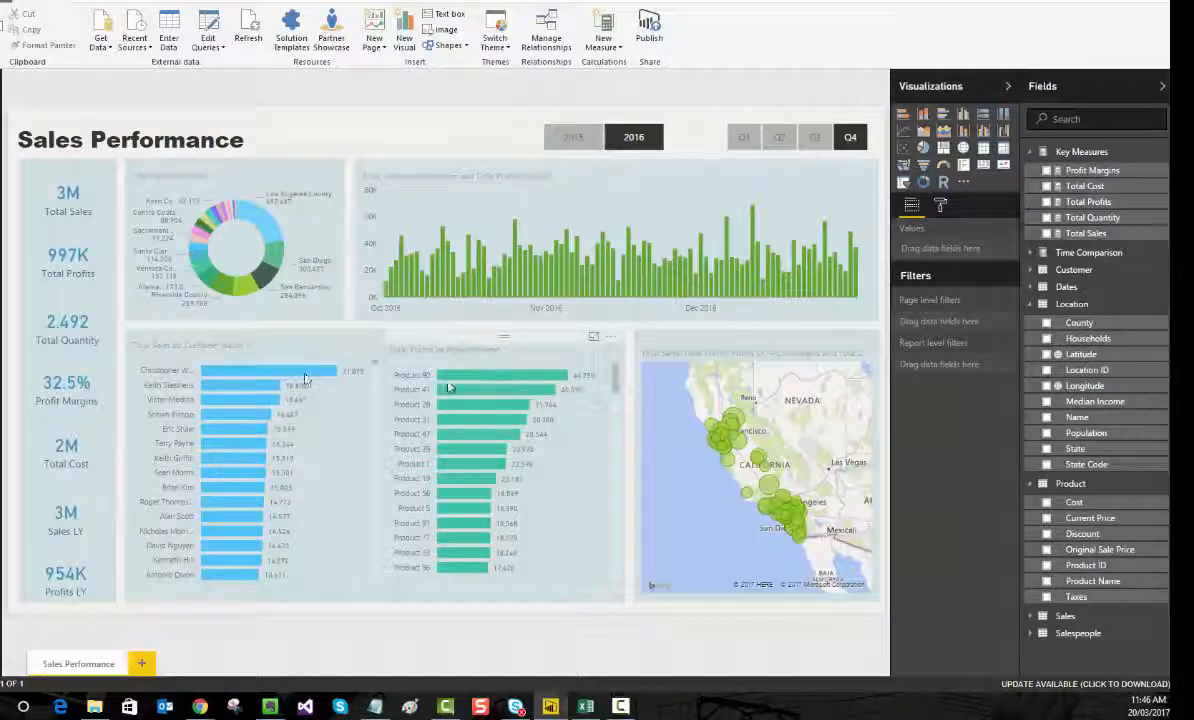
click(250, 370)
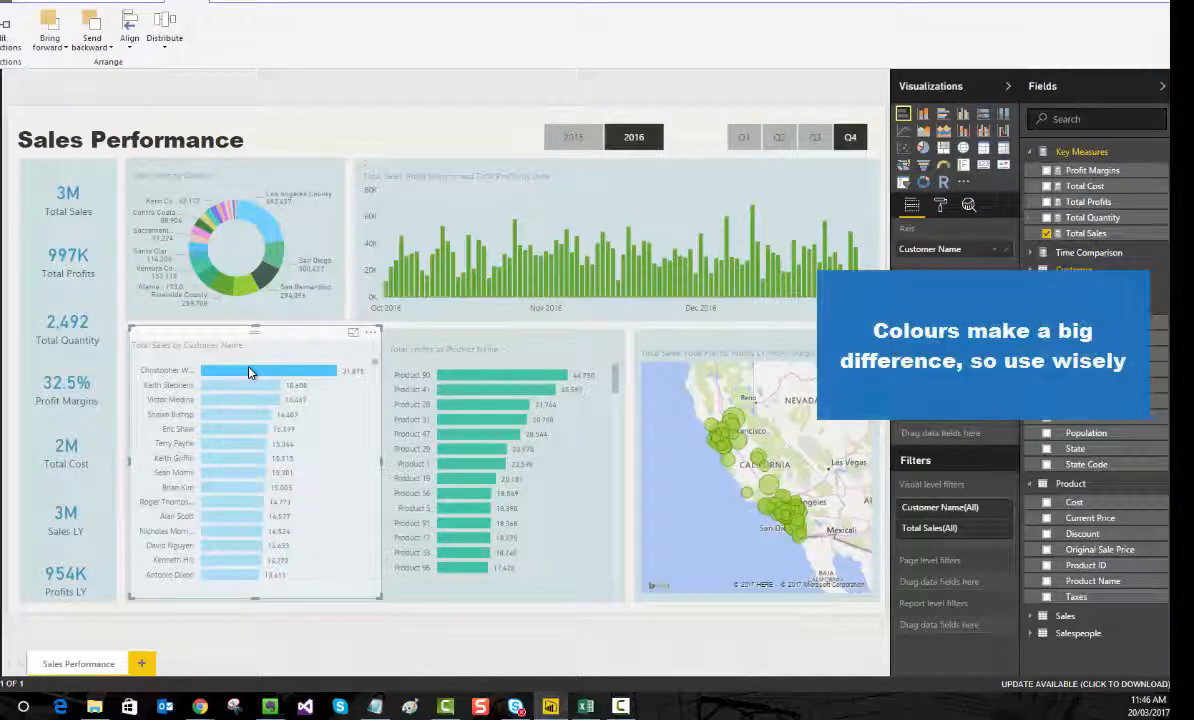